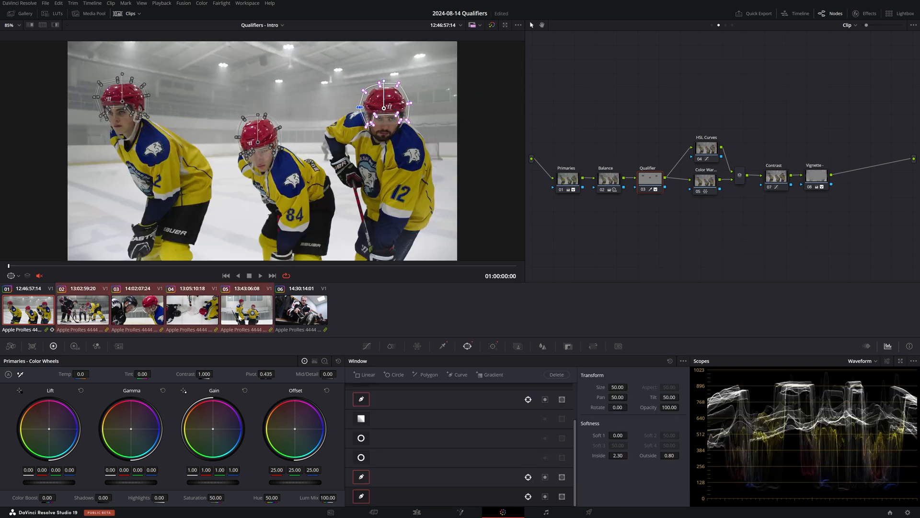
Narrow the tunnel shot's Qualifier key to a low-saturation, bright range
key("alt+n")
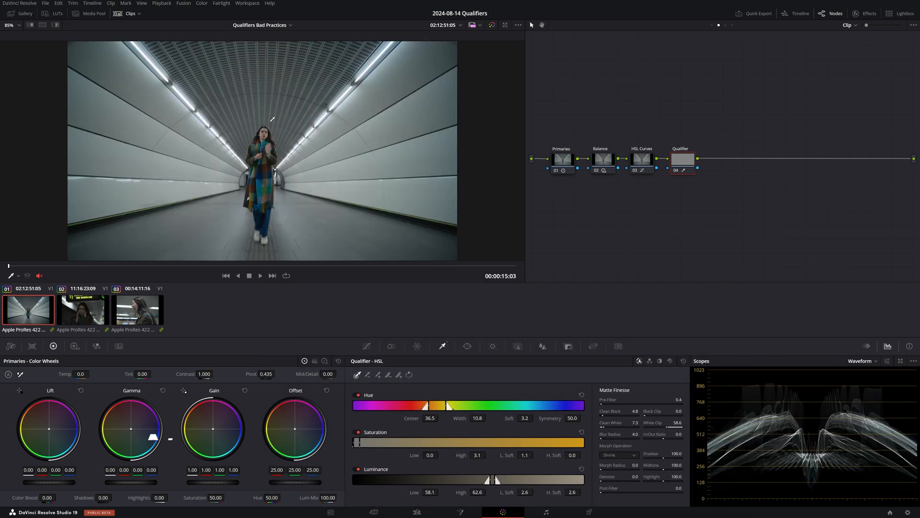
Add an Outside node to grade everything outside the key and display the Vectorscope
key("alt+o")
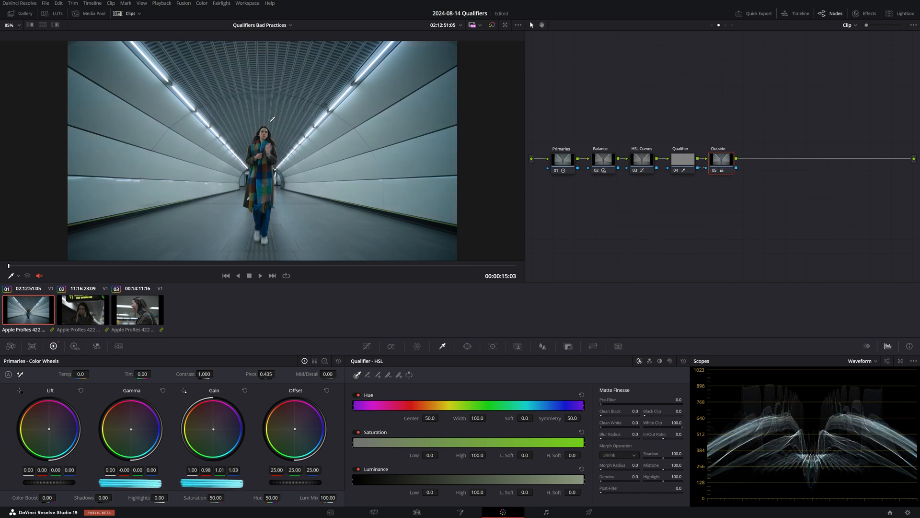
left_click(862, 360)
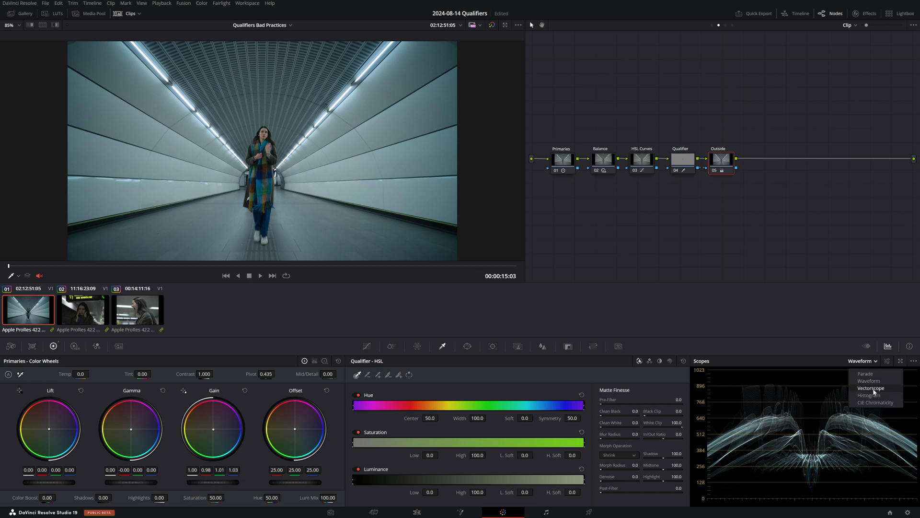
left_click(870, 388)
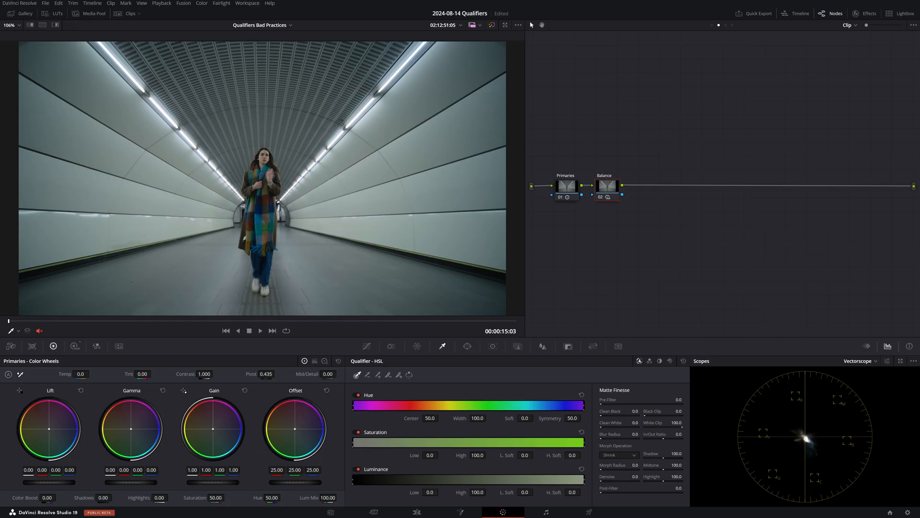
mouse_move(637, 153)
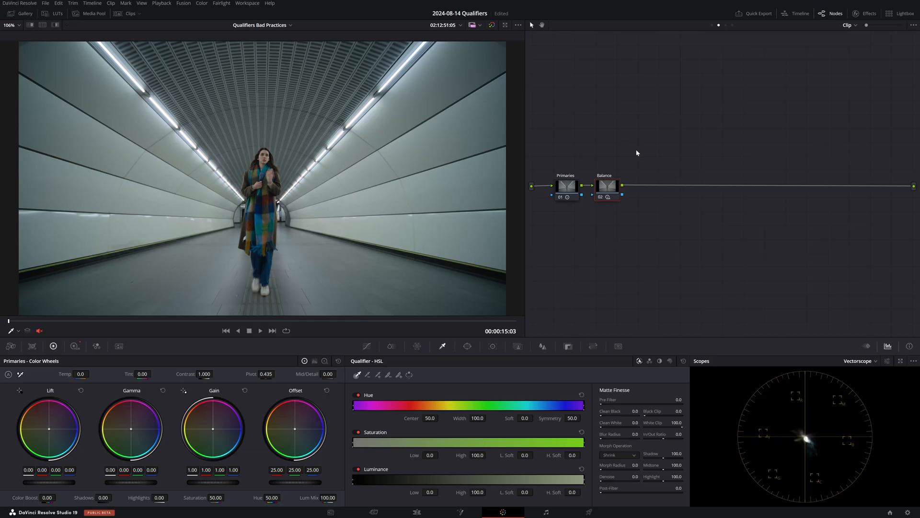
mouse_move(645, 157)
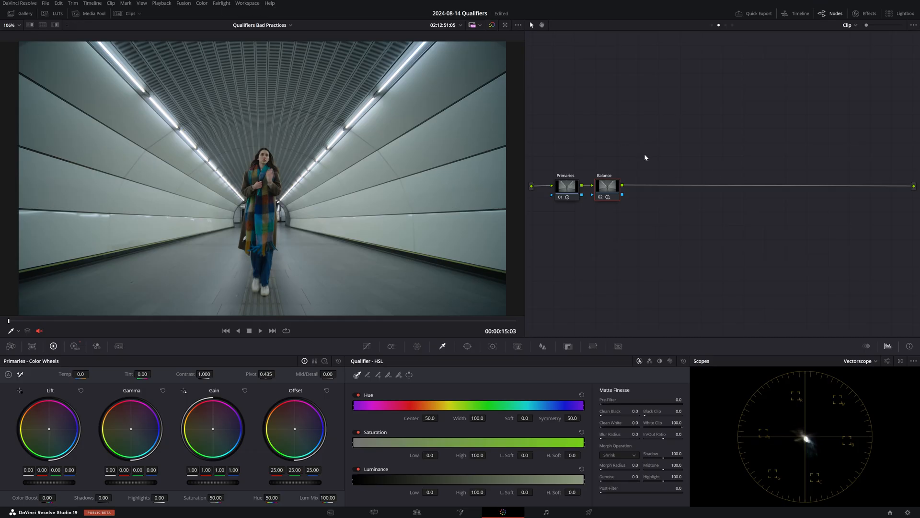
Select the tunnel shot's Balance node as the point for the new Unbalanced node
left_click(604, 184)
type("Unbalanced")
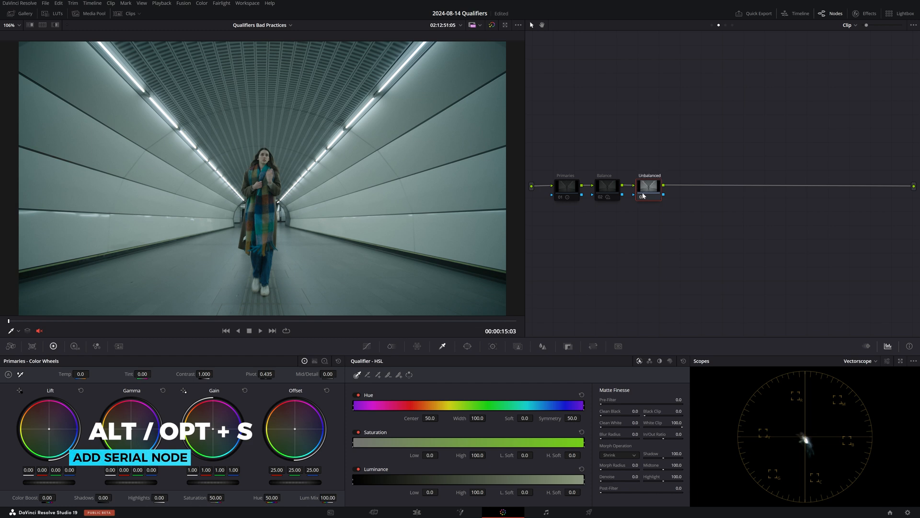
Shift the overall colour balance using the HDR colour wheels and toggle the highlight view
left_click(74, 345)
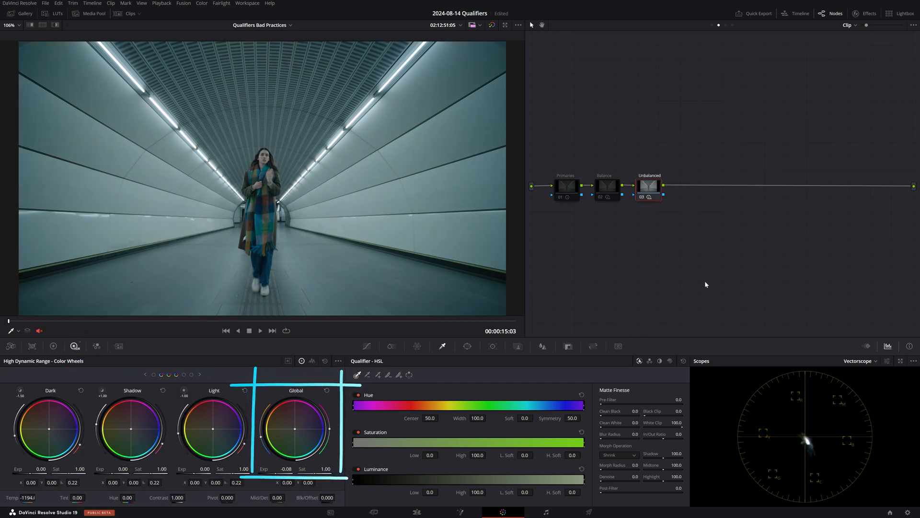
left_click_drag(295, 429, 296, 463)
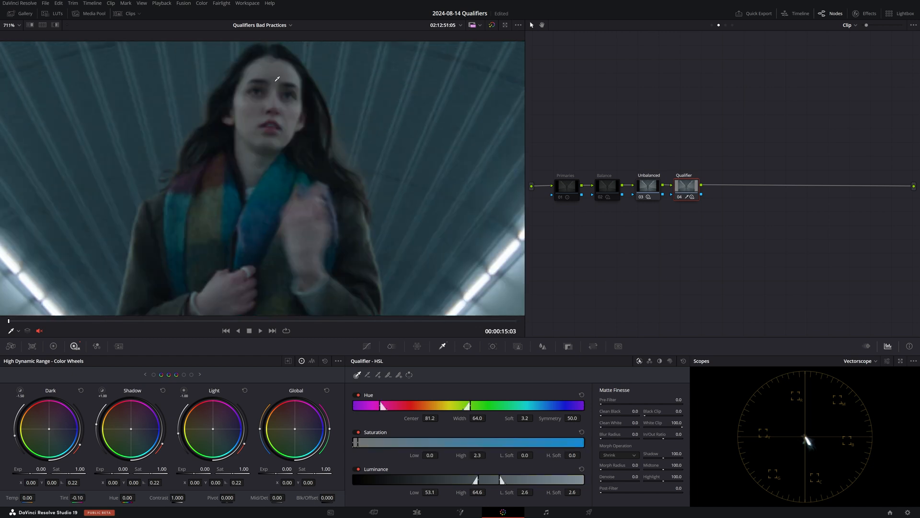
key("shift+h")
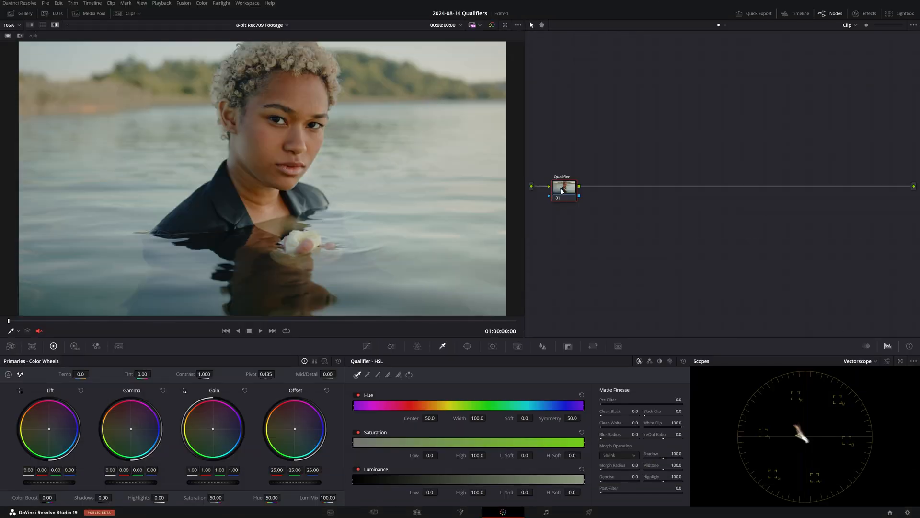
Select the Qualifier node of the 8-bit Rec709 Footage clip
left_click(269, 84)
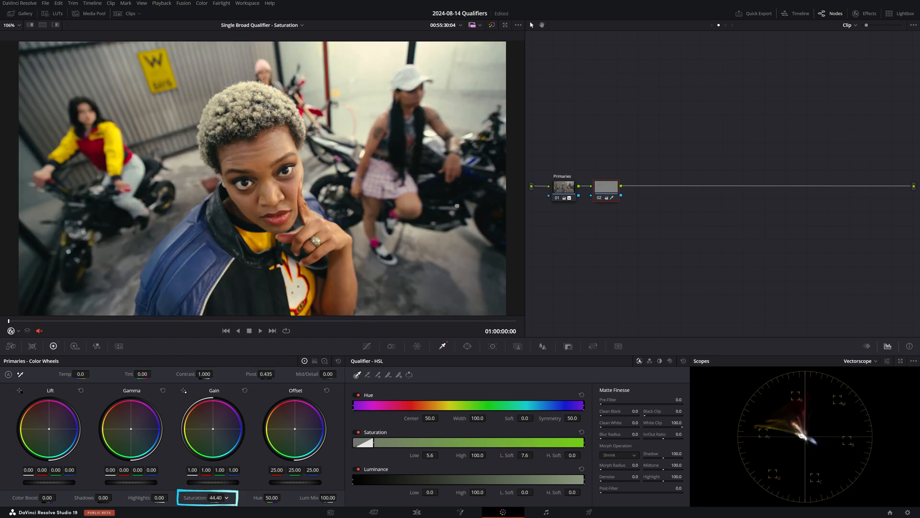
Lower the keyed garage areas' Primaries Saturation to 44.40
left_click_drag(211, 497, 193, 497)
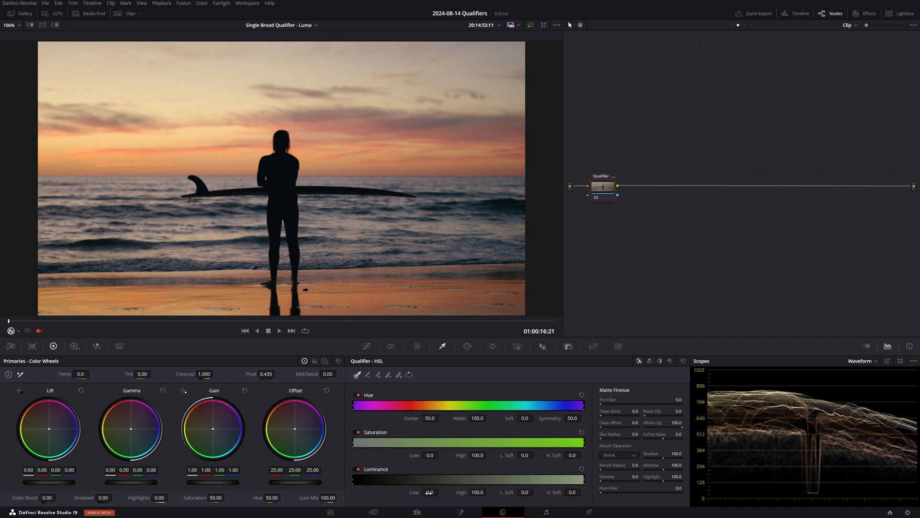
Set the luminance qualifier's Low limit to 4.3 on the surfer sunset clip
left_click(424, 492)
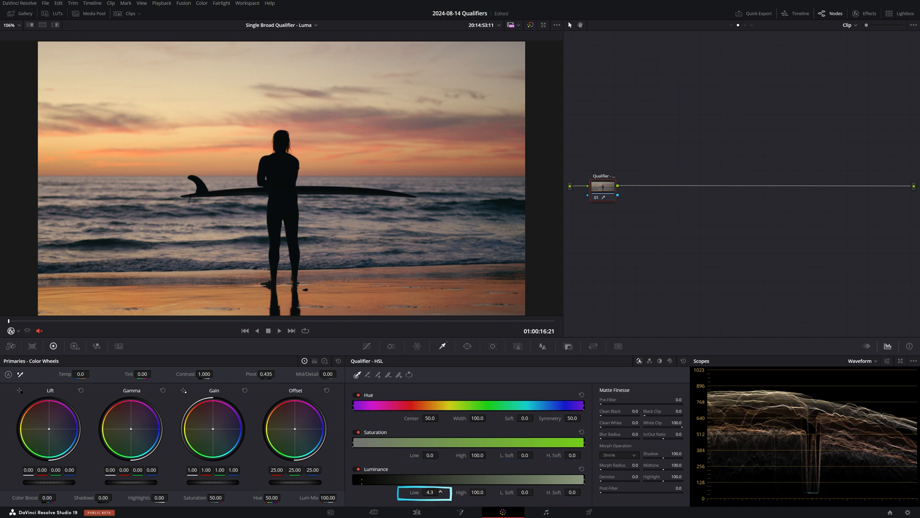
key("shift+h")
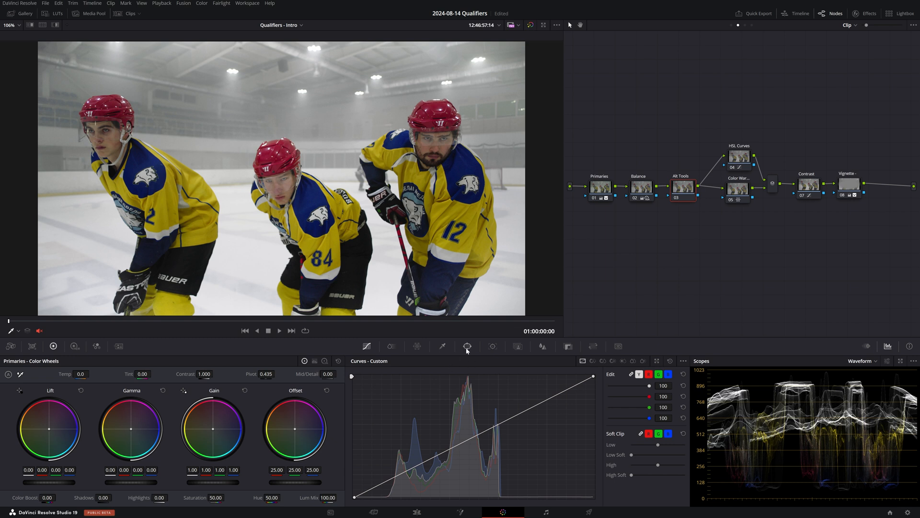
Review the tracked circular windows around the red helmets, then return to the curves controls
left_click(468, 346)
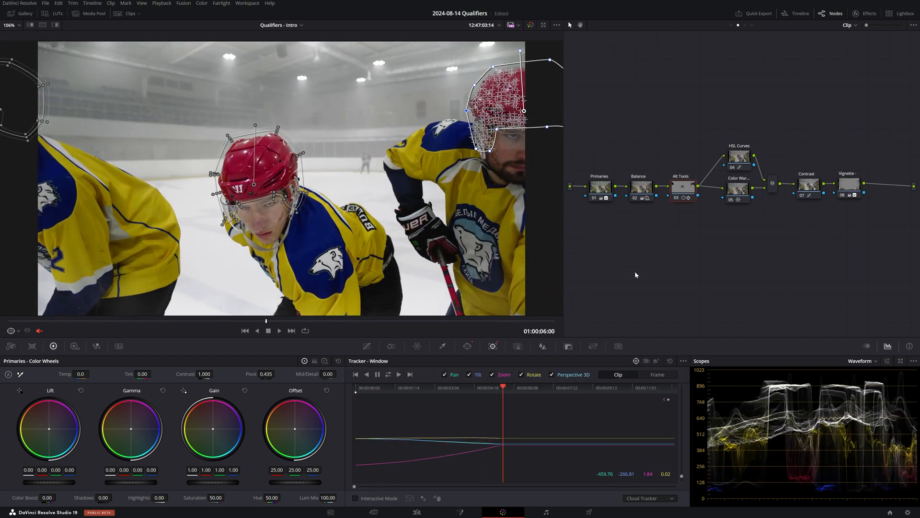
left_click(366, 345)
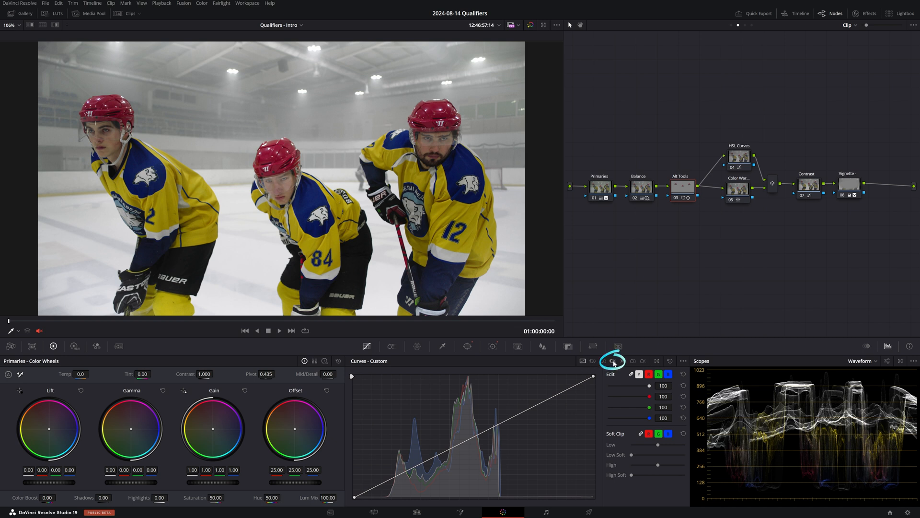
Switch the Curves palette to the Hue Vs Lum curve for the hockey clip
left_click(612, 361)
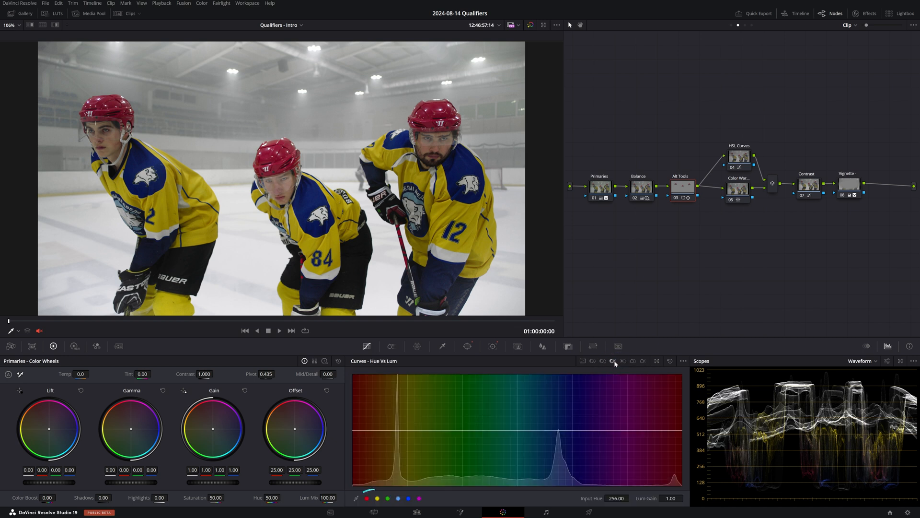